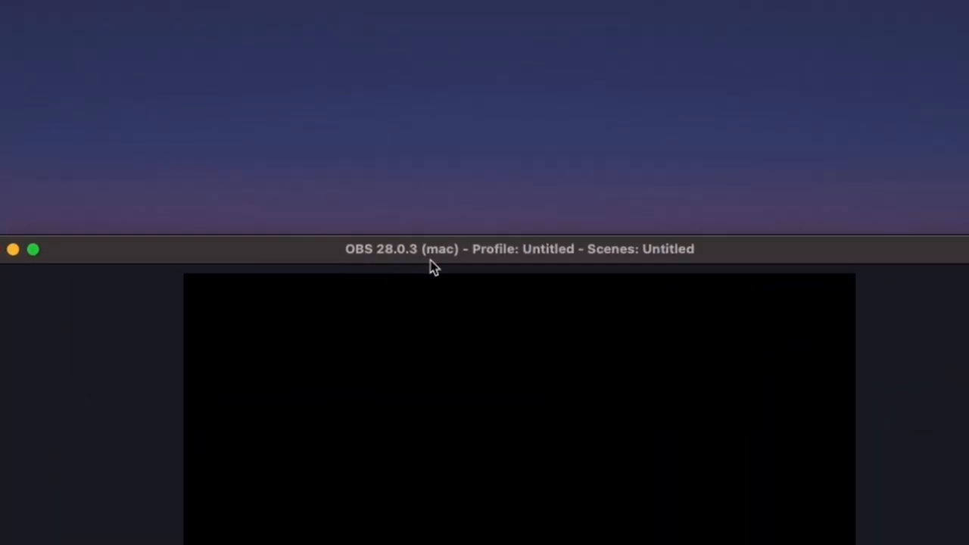
pyautogui.moveTo(431, 265)
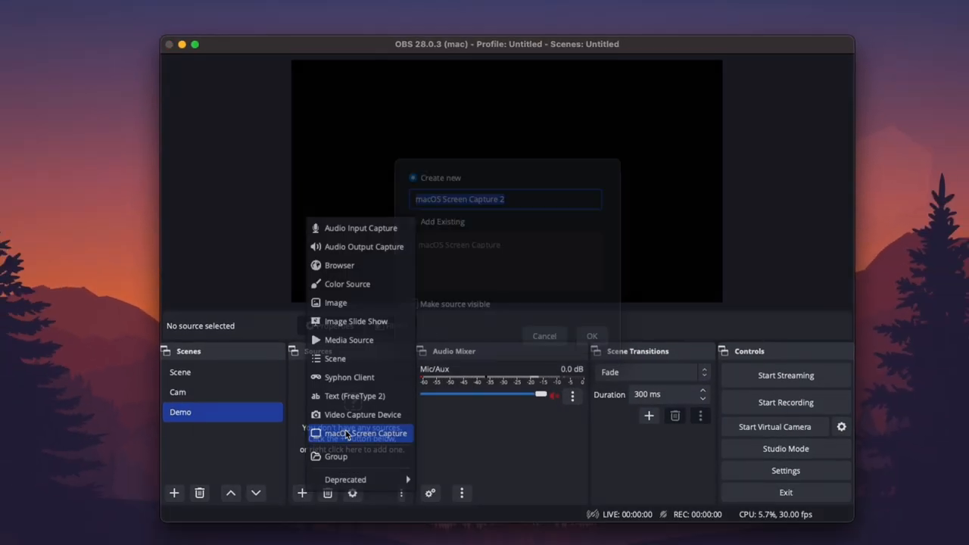
# - Create a macOS Screen Capture source named 'Desktop' in the Demo scene
pyautogui.click(363, 433)
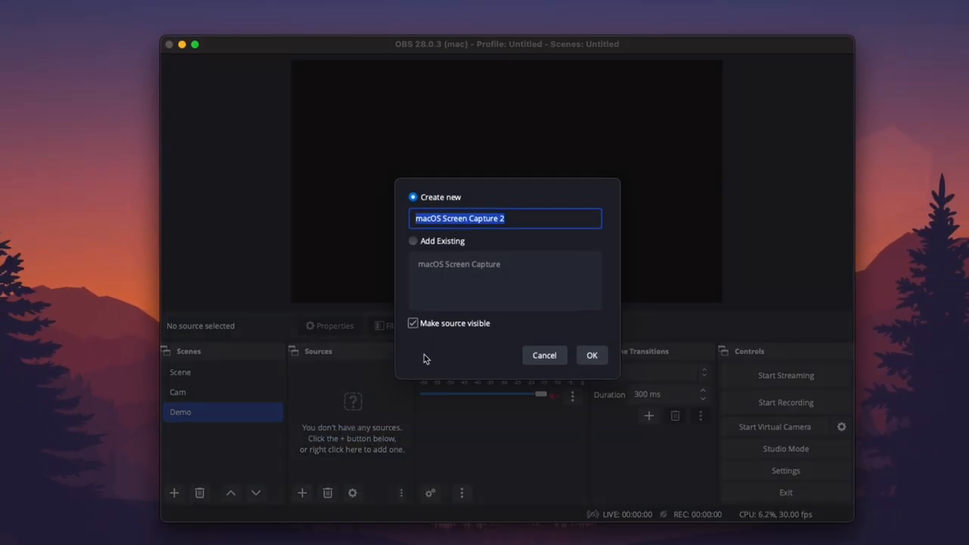
pyautogui.write('Desktop')
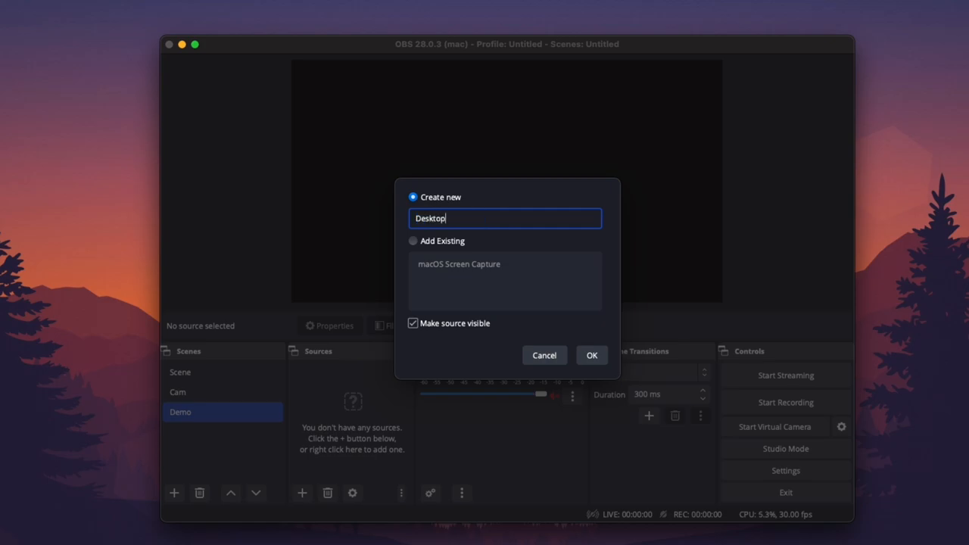
pyautogui.click(592, 355)
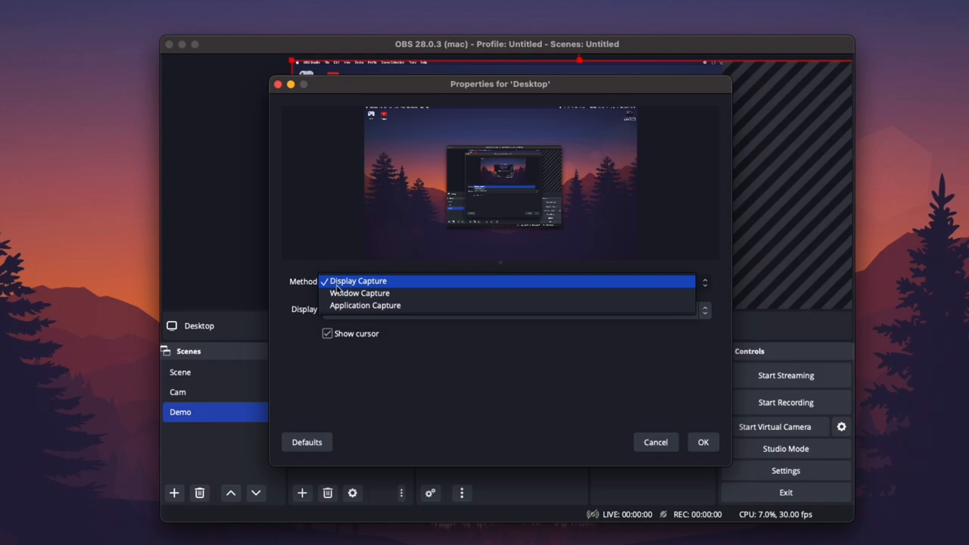
pyautogui.moveTo(364, 306)
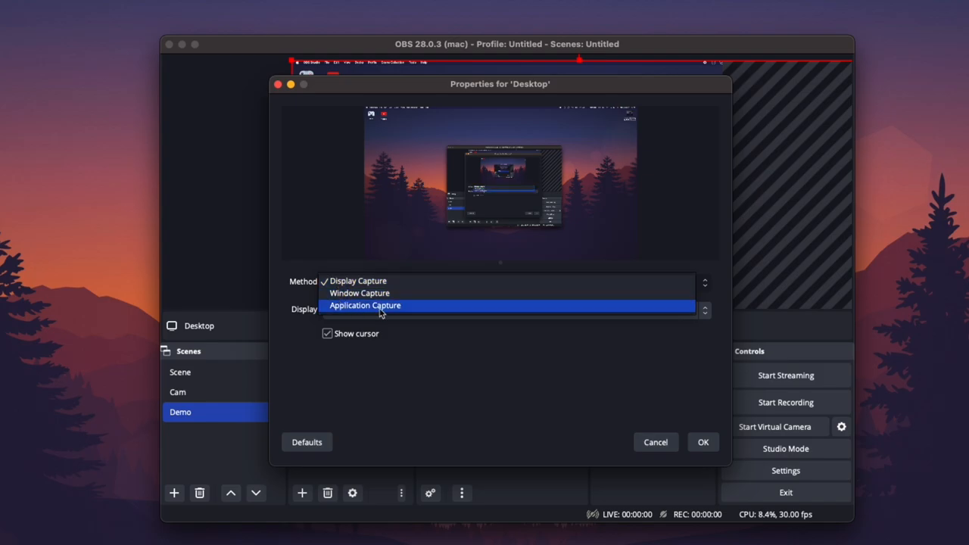
pyautogui.moveTo(367, 312)
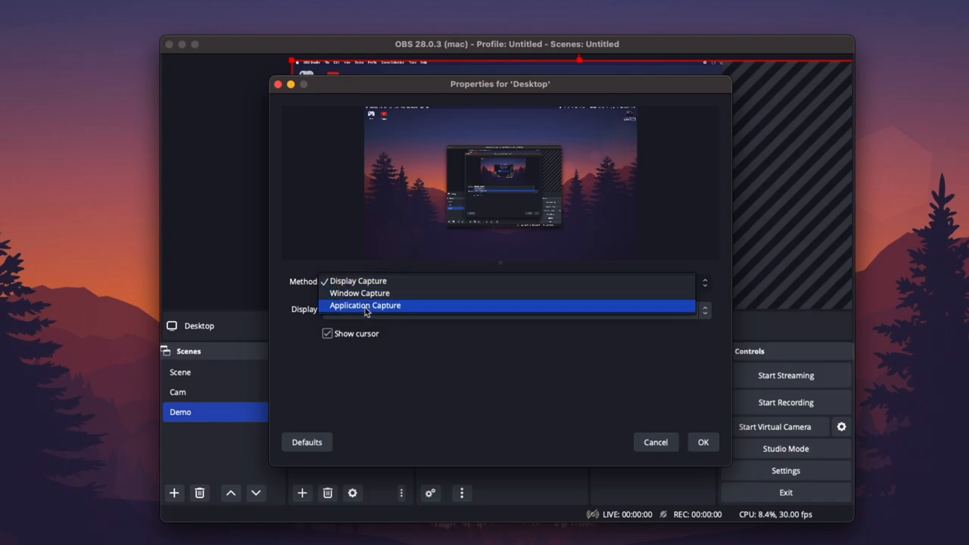
# - Use Application Capture on the Built-in Retina Display targeting Google Chrome
pyautogui.click(364, 306)
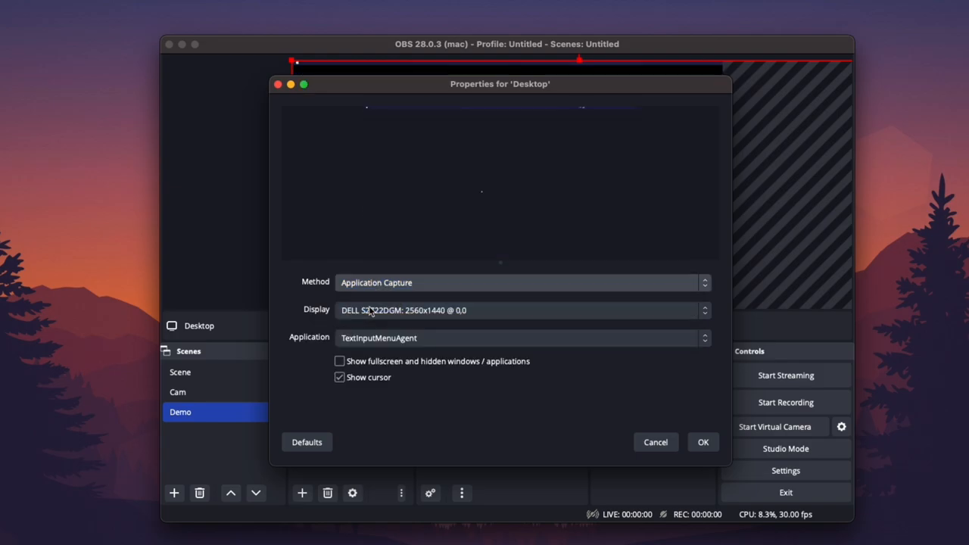
pyautogui.click(521, 309)
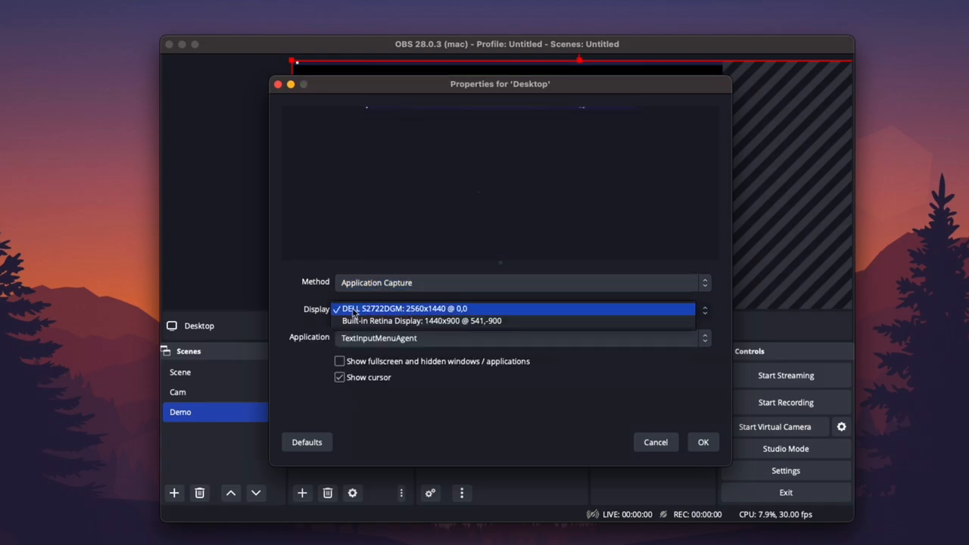
pyautogui.moveTo(387, 316)
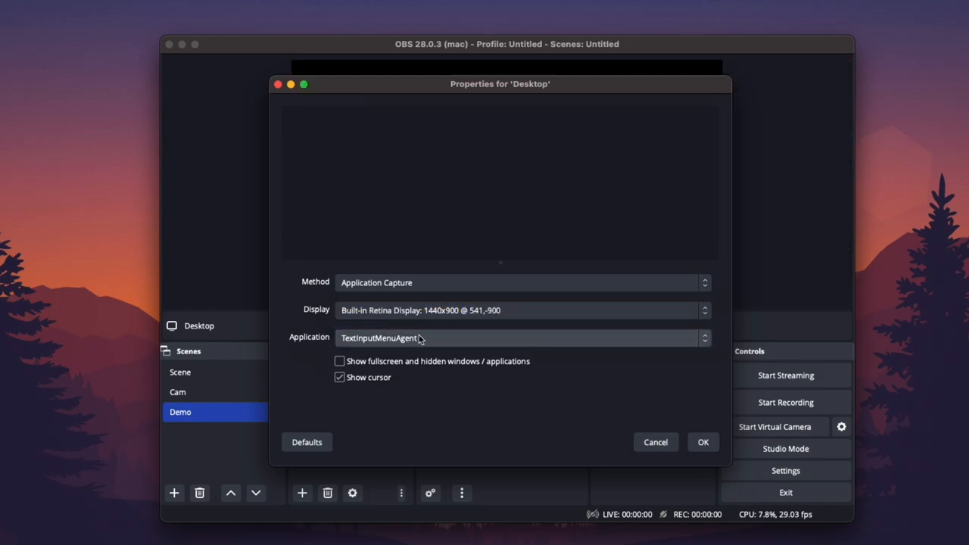
pyautogui.click(521, 338)
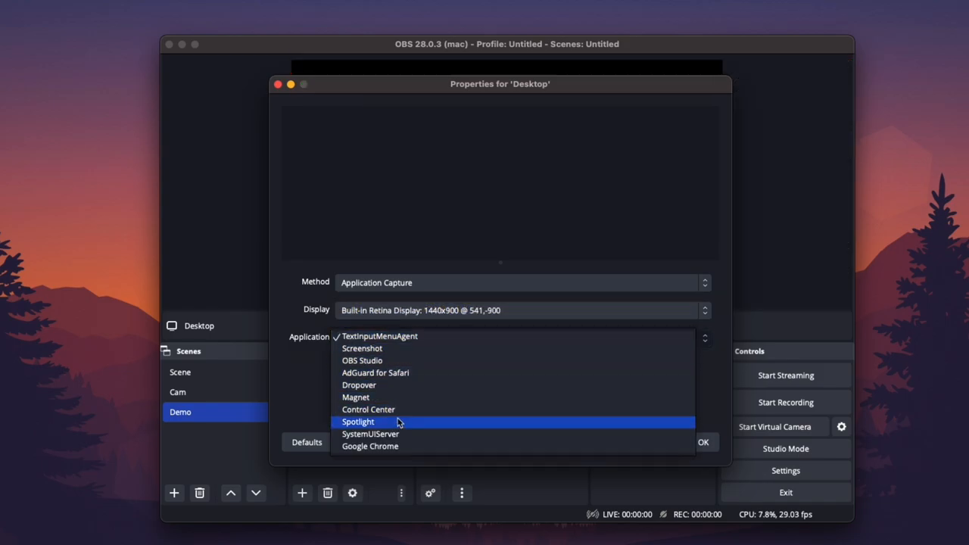
pyautogui.click(369, 444)
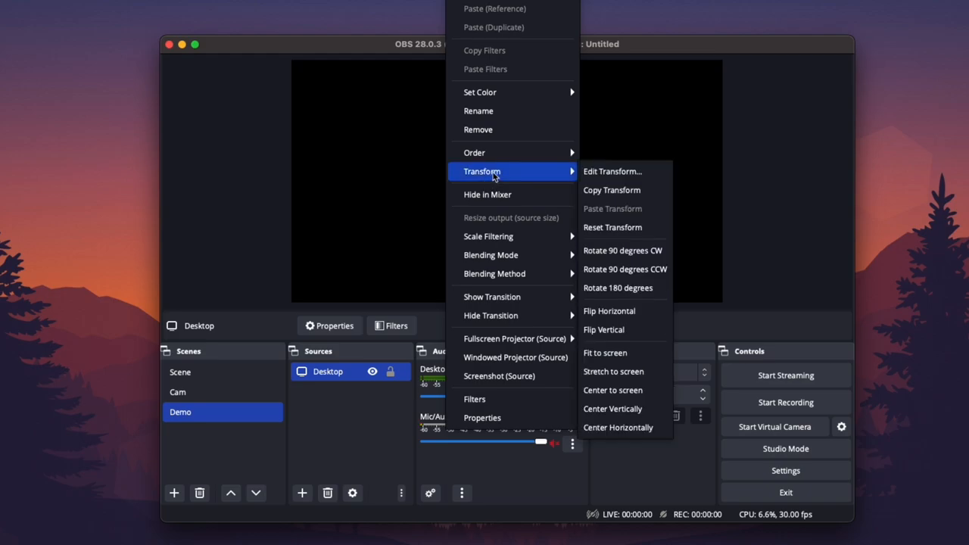
pyautogui.moveTo(613, 240)
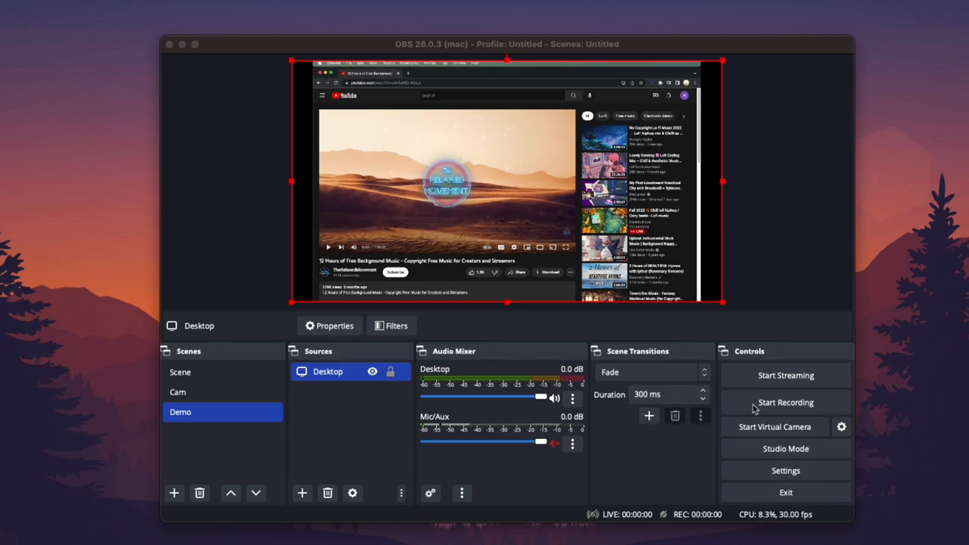
# - Record a few-second clip of the Chrome capture and stop it, confirming the saved file
pyautogui.click(784, 402)
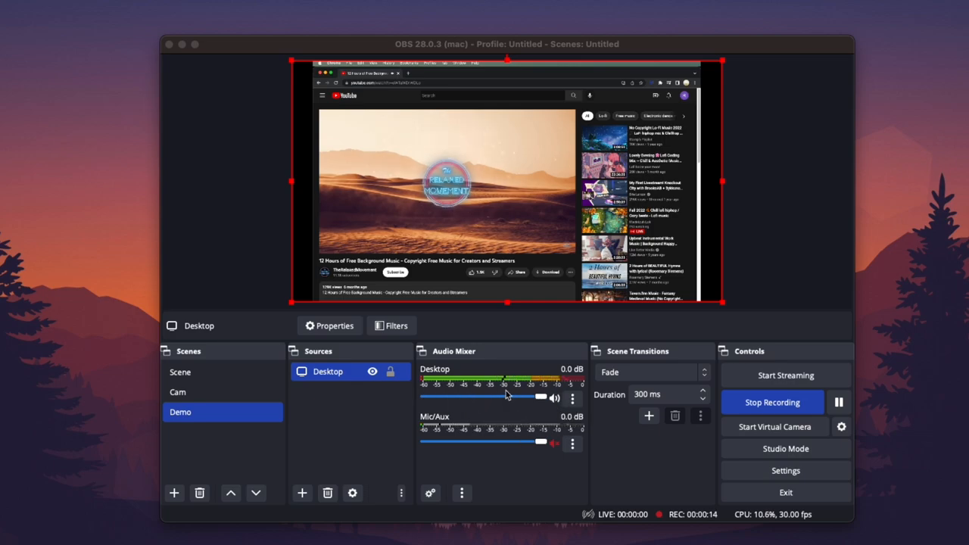
pyautogui.click(772, 402)
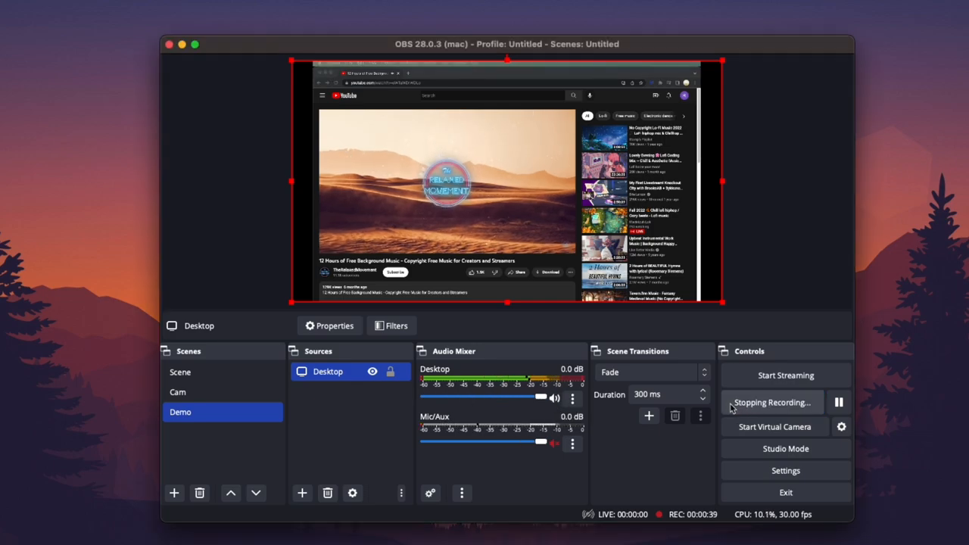
pyautogui.click(784, 402)
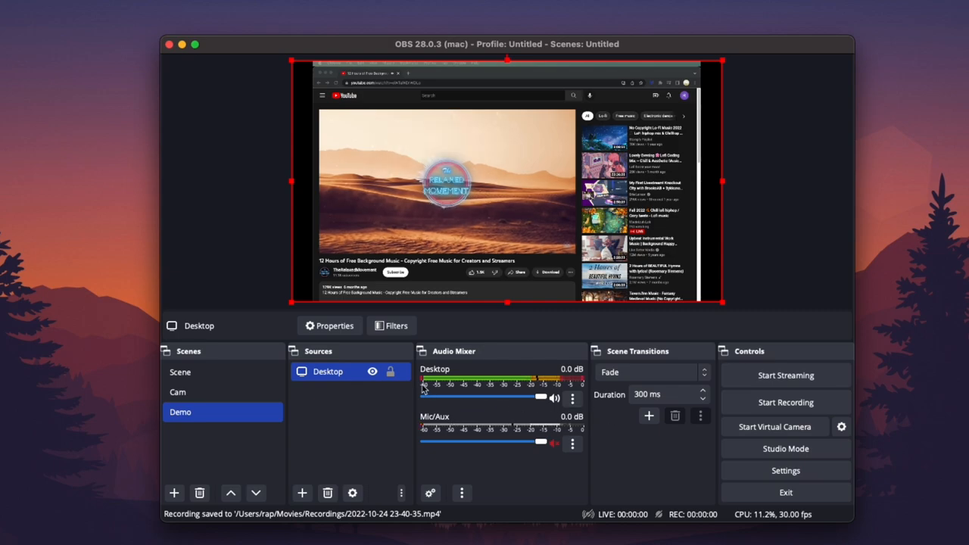